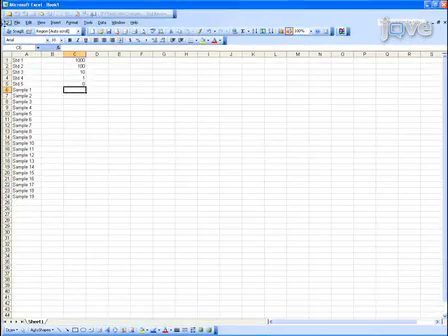
Show the recently used workbooks list from the File menu over the sample data sheet
{"action": "left_click", "coordinate": [10, 16]}
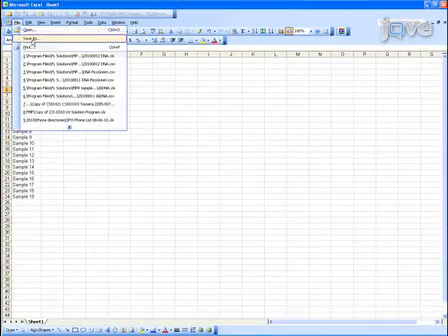
{"action": "left_click", "coordinate": [36, 40]}
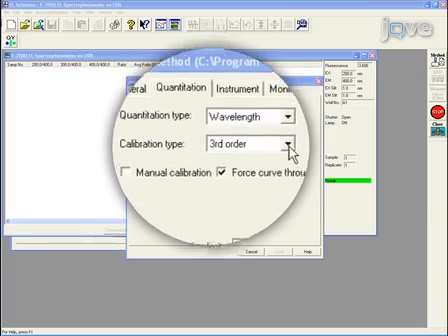
Set a 1st order calibration with one wavelength and ng as the concentration unit
{"action": "left_click", "coordinate": [290, 140]}
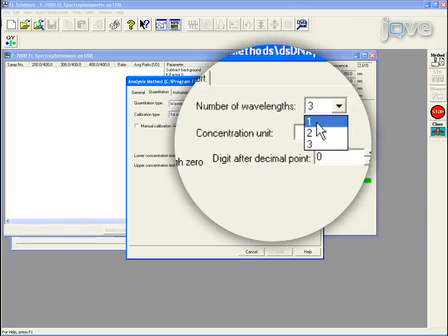
{"action": "left_click", "coordinate": [312, 124]}
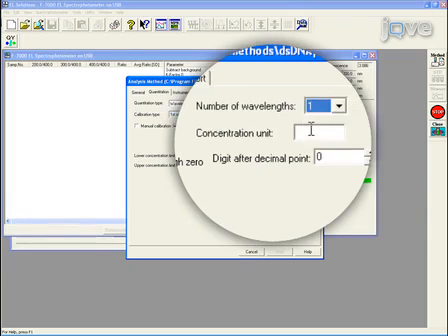
{"action": "type", "text": "ng"}
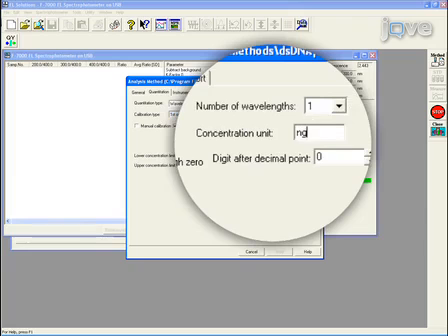